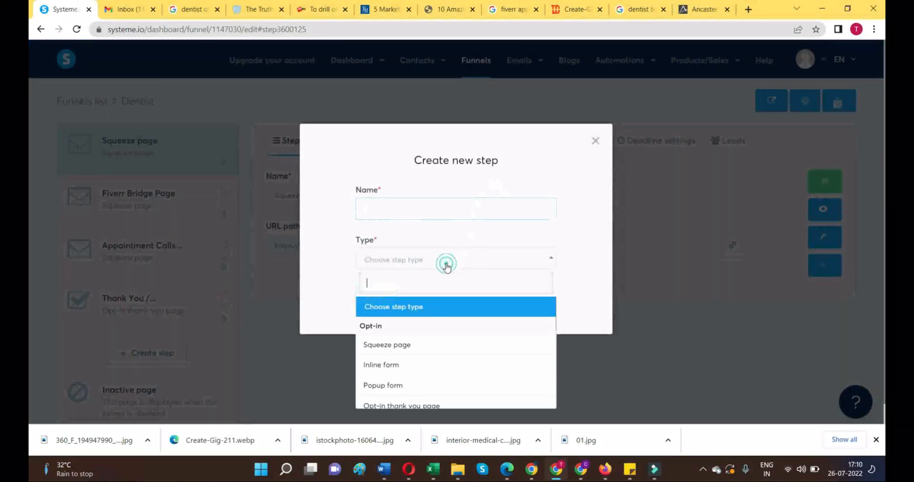
Step: Add an Order form step named 'Sales Page' to the Dentist funnel and save it
scroll("down", 3)
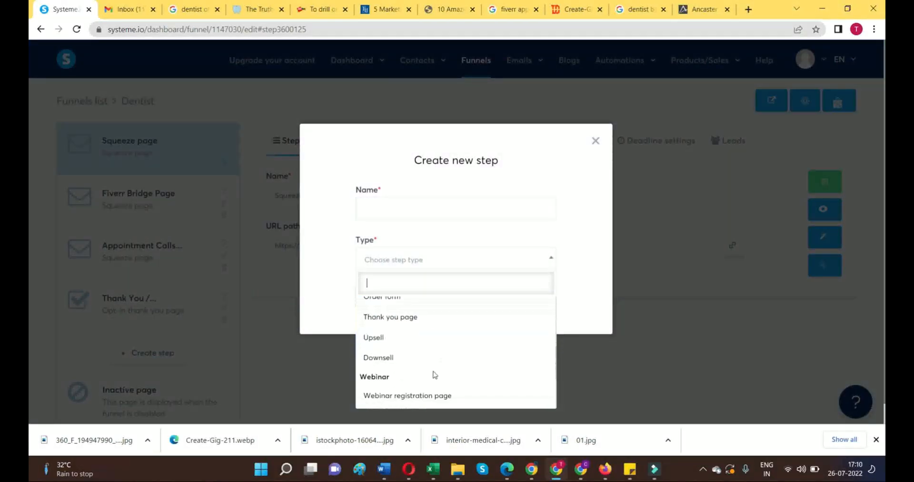
left_click(381, 296)
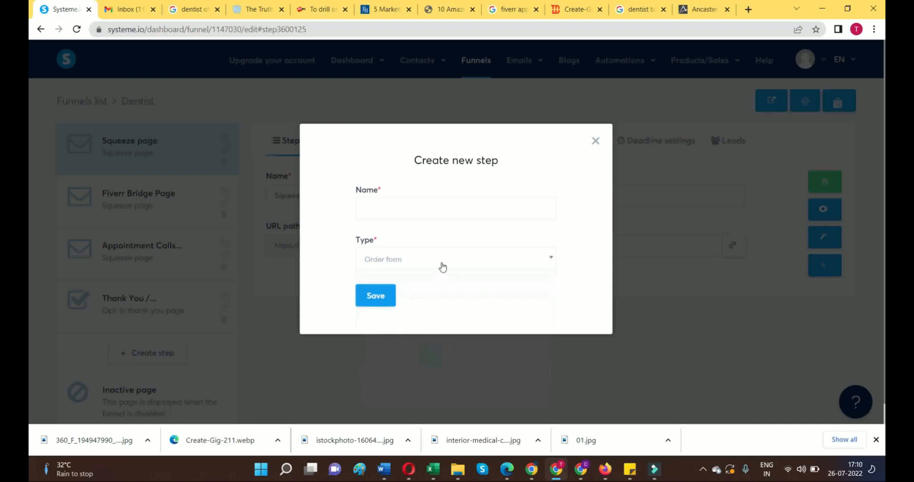
type("s")
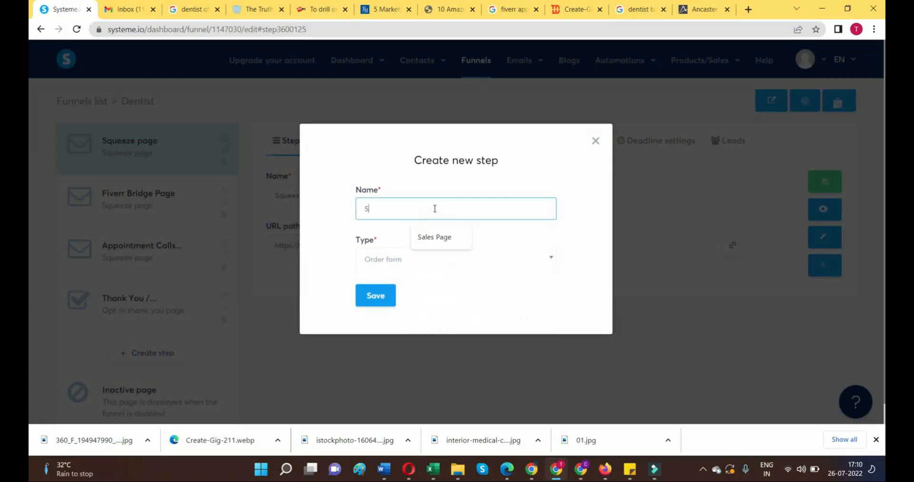
type("Sales Page")
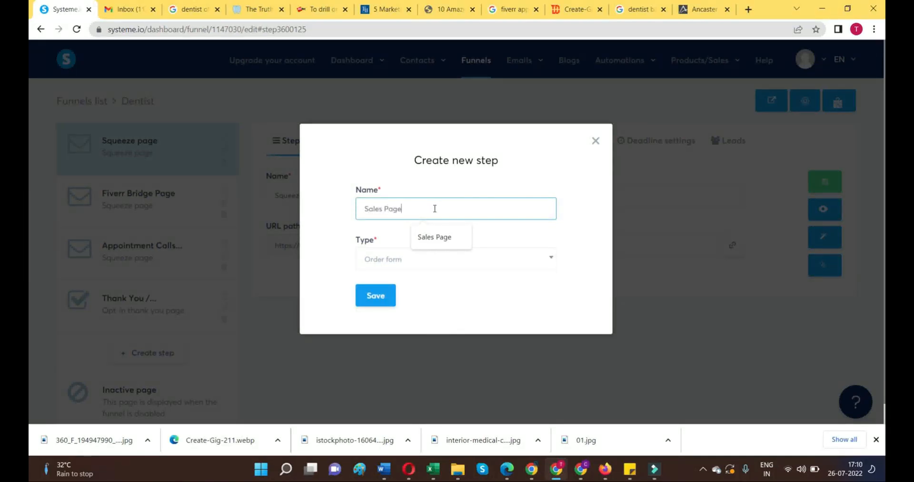
left_click(375, 295)
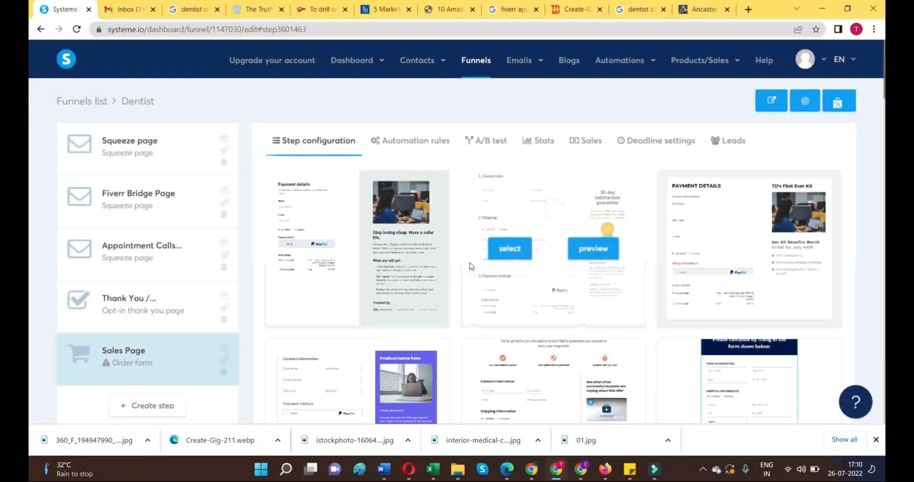
Step: Scroll through the order-form templates down to the Sales Page step configuration
scroll("down", 3)
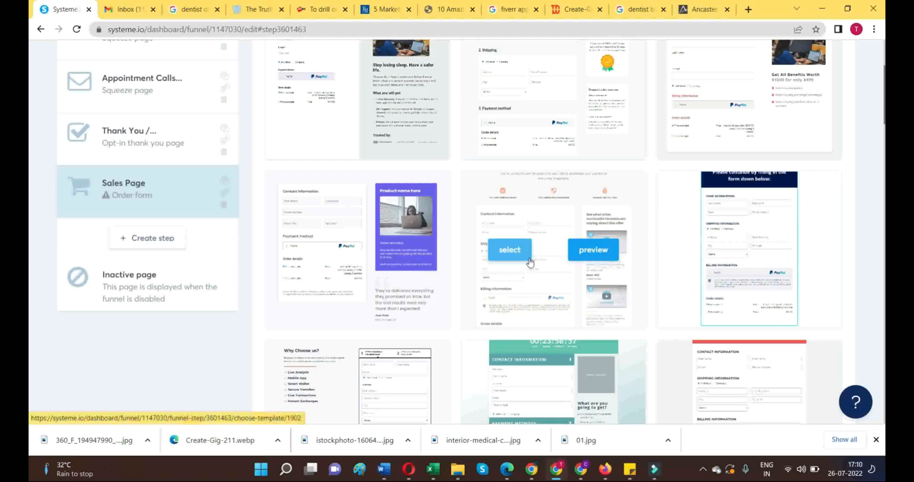
scroll("down", 3)
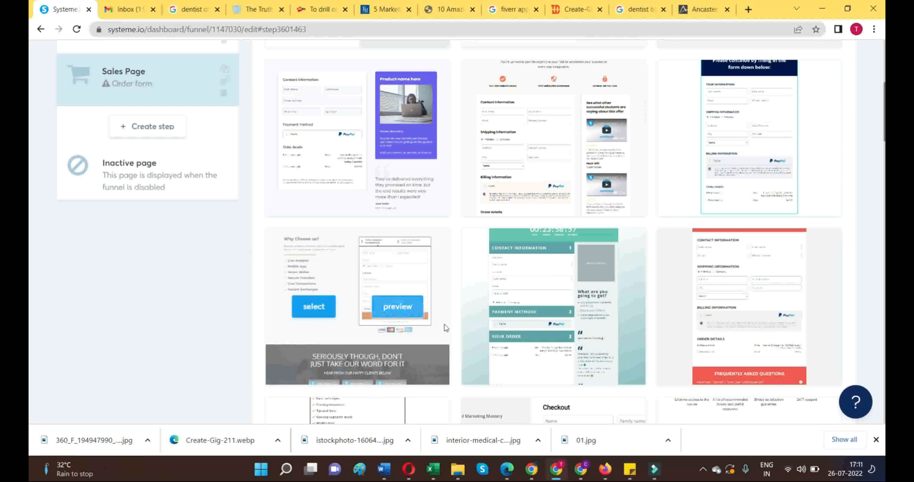
scroll("down", 3)
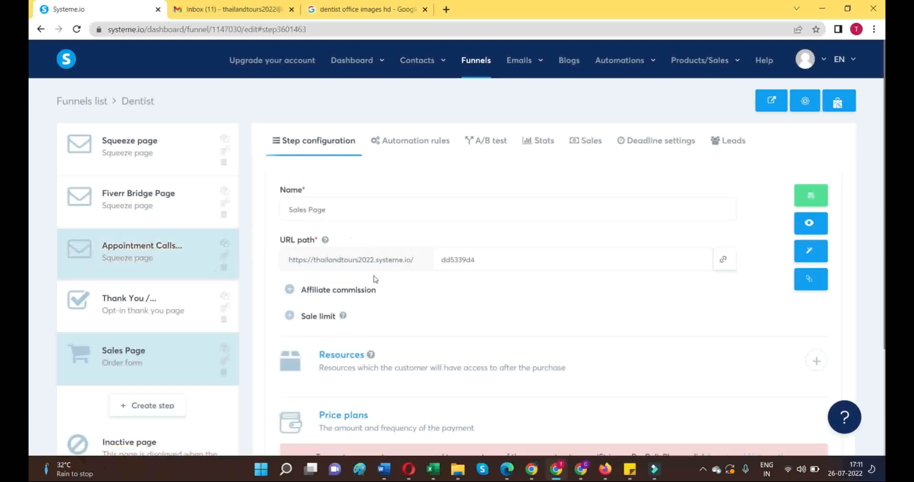
Step: Follow the 'here to add integration' link under Price plans to the payment gateway settings
scroll("down", 3)
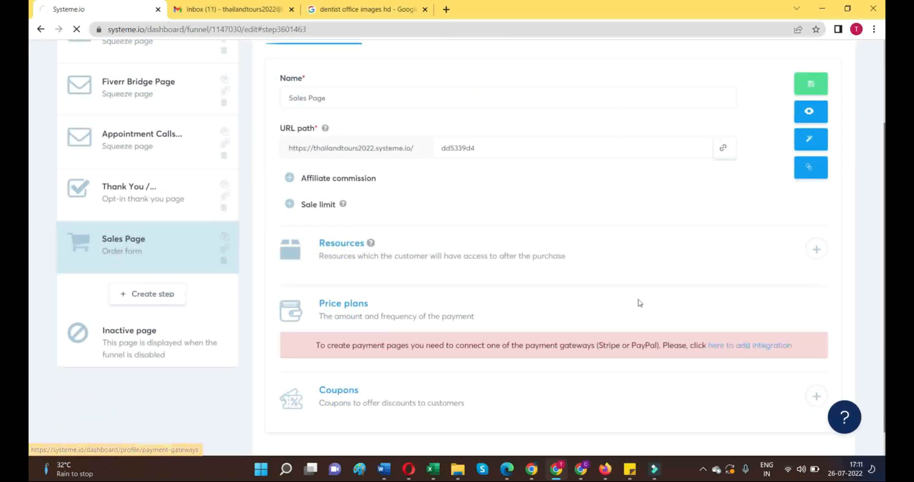
left_click(749, 345)
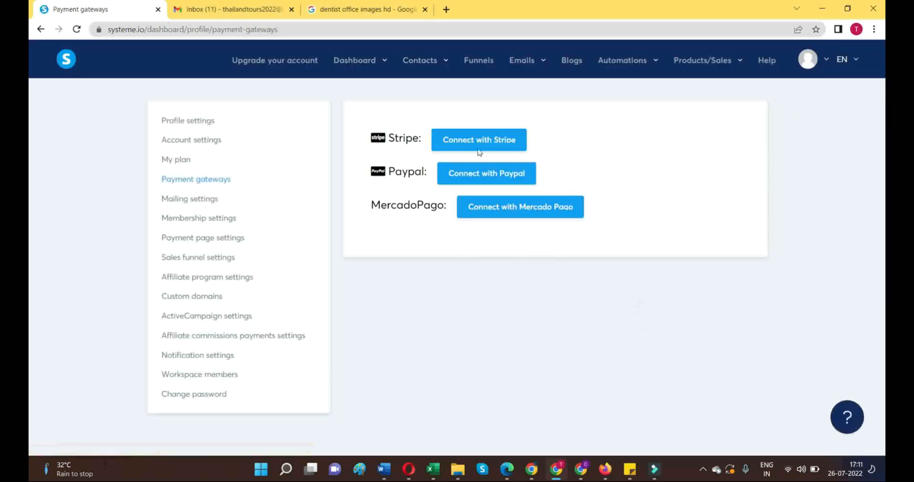
mouse_move(392, 190)
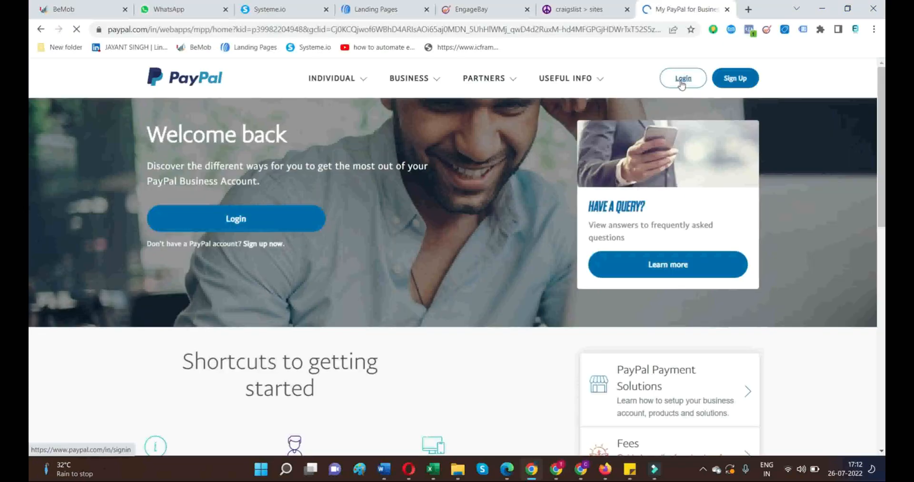
Step: Start the PayPal login and pass the mountains-or-hills image captcha
left_click(682, 78)
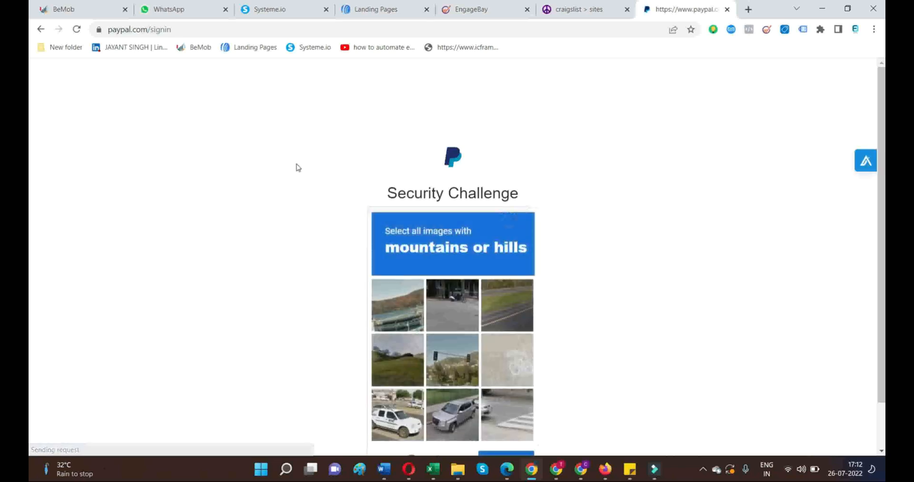
scroll("down", 3)
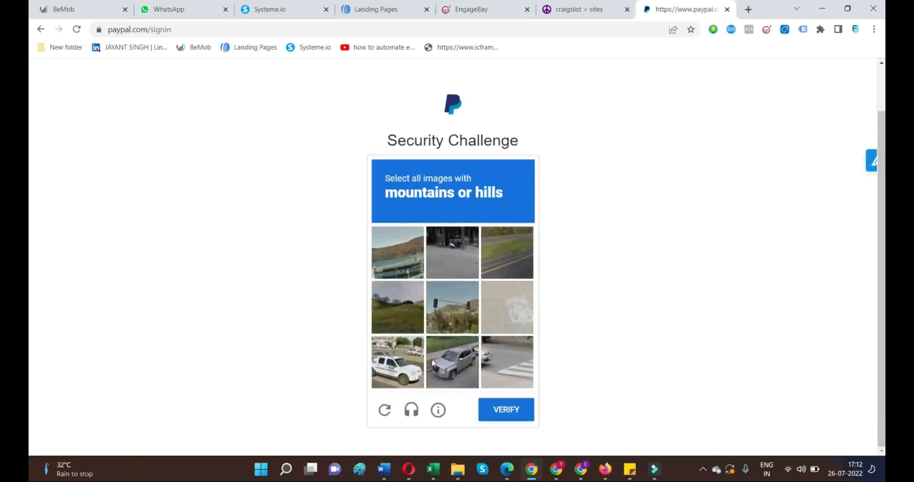
left_click(397, 252)
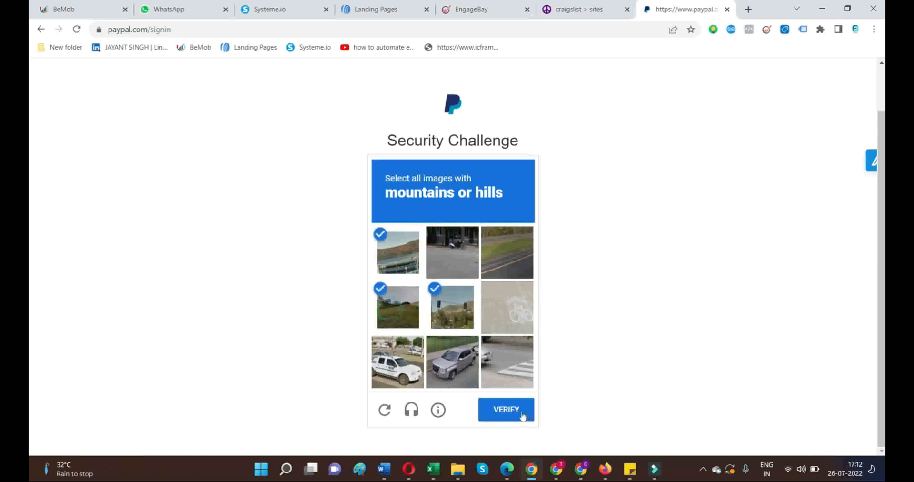
left_click(506, 408)
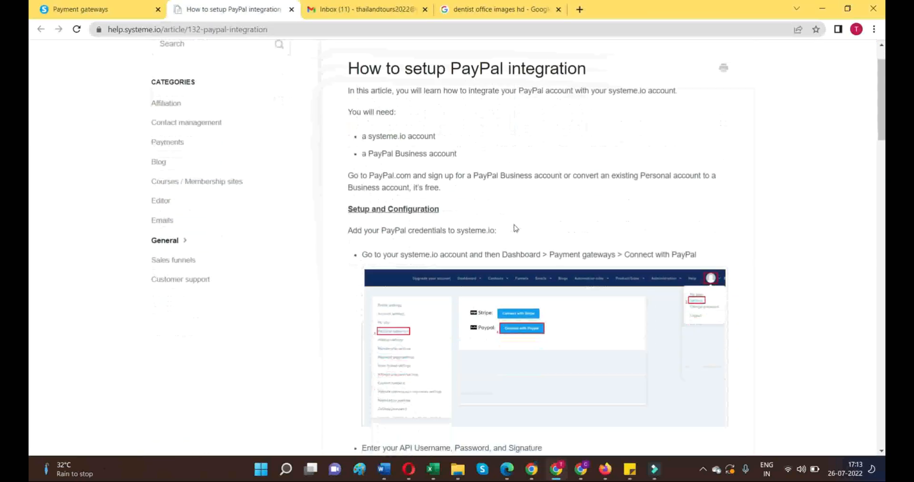
scroll("down", 3)
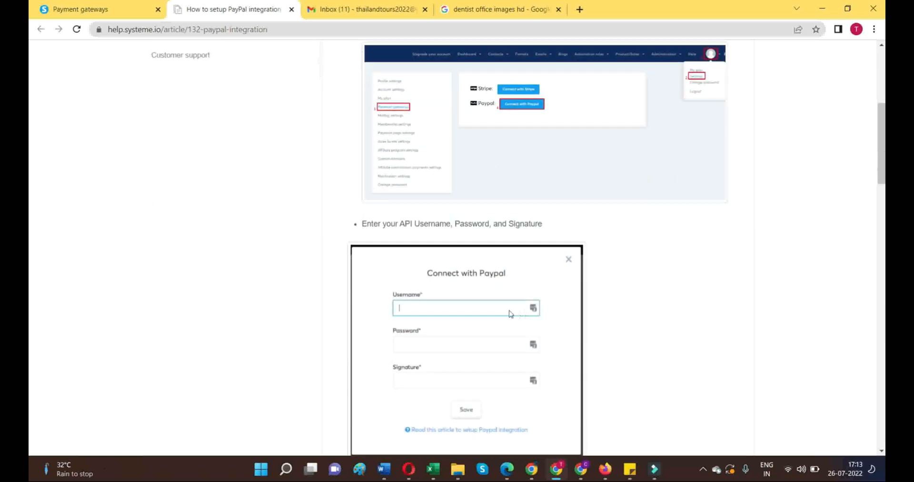
scroll("down", 3)
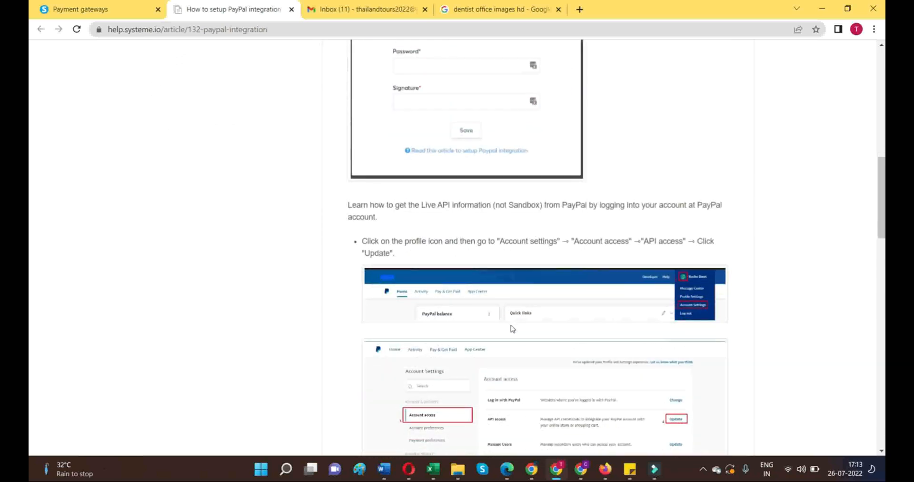
scroll("down", 3)
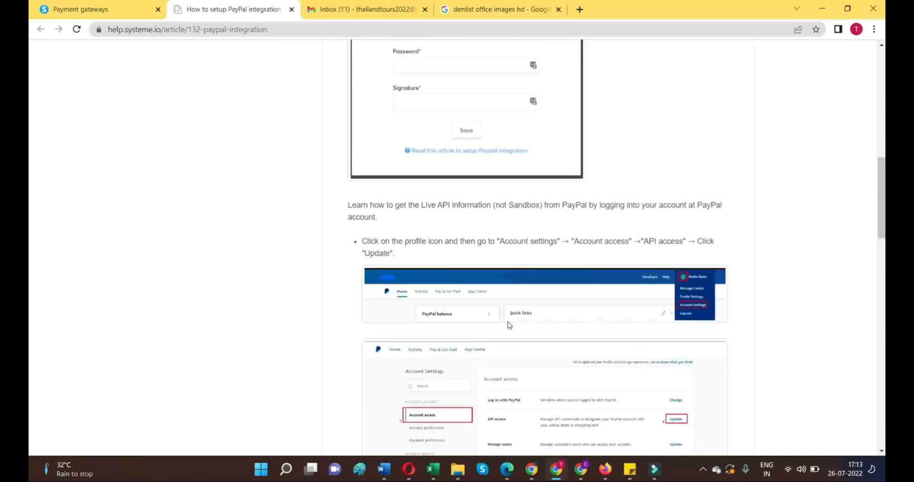
scroll("down", 3)
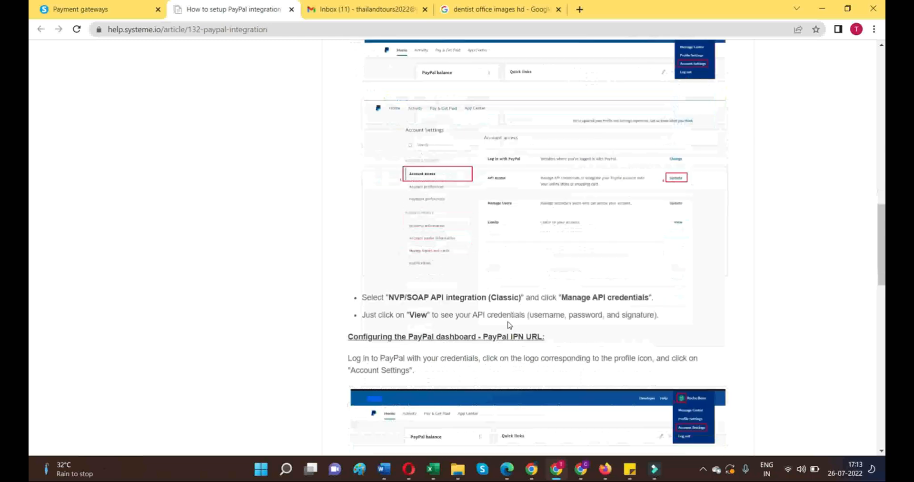
scroll("down", 3)
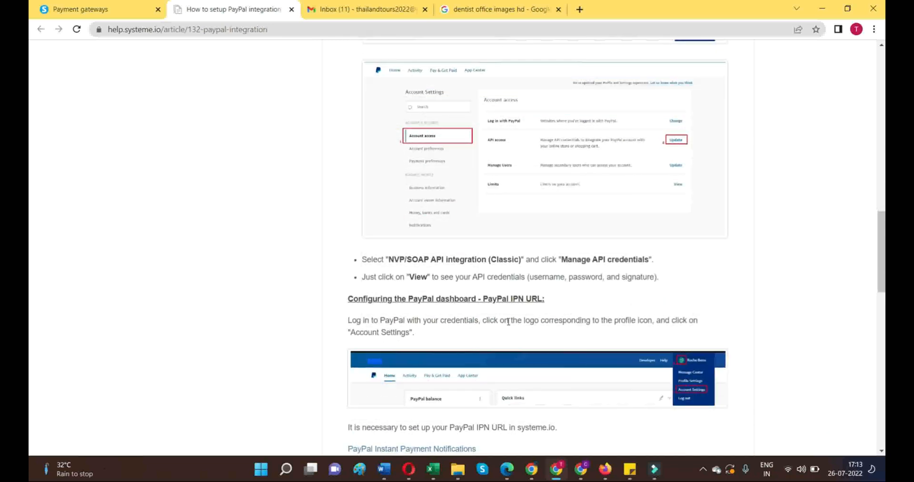
scroll("down", 3)
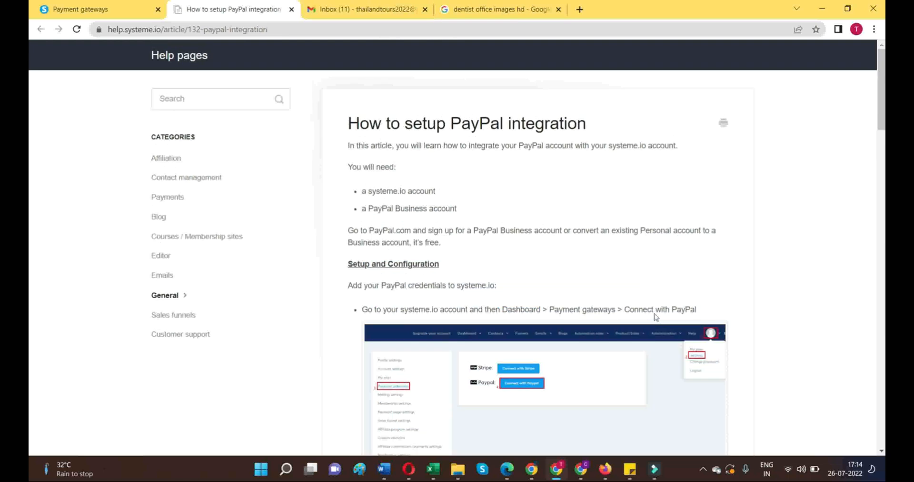
scroll("down", 3)
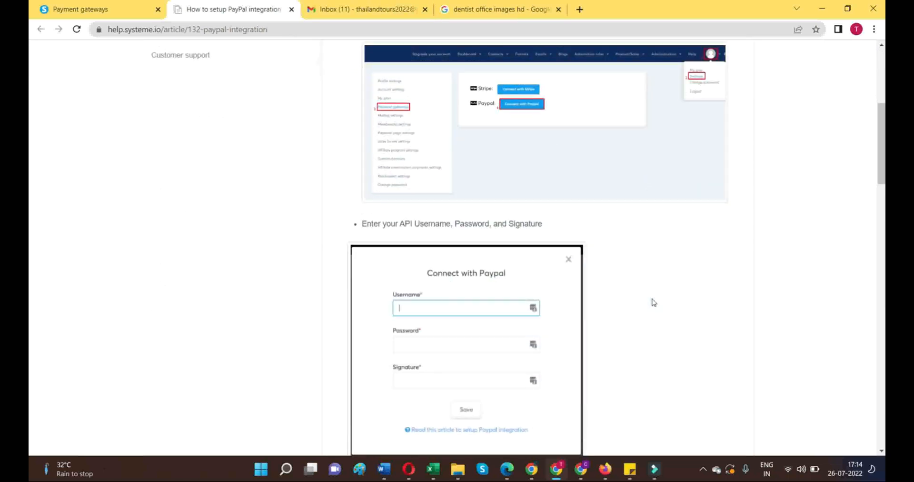
scroll("down", 3)
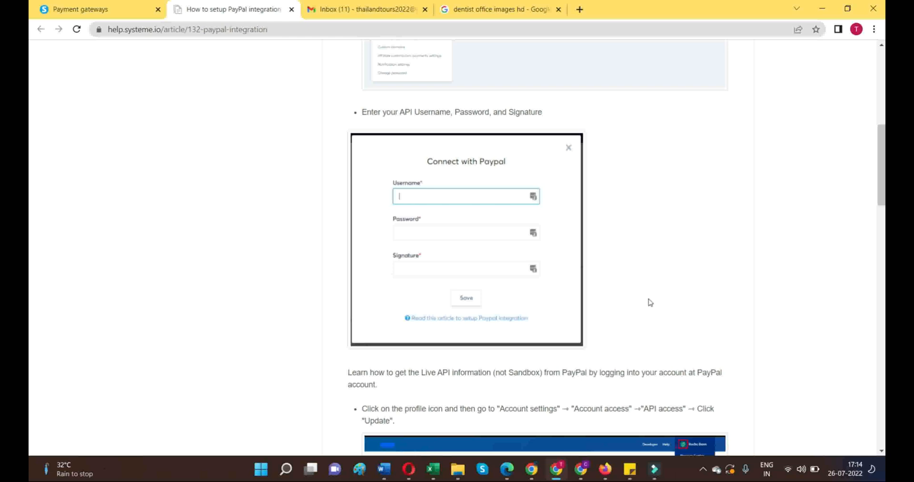
scroll("down", 3)
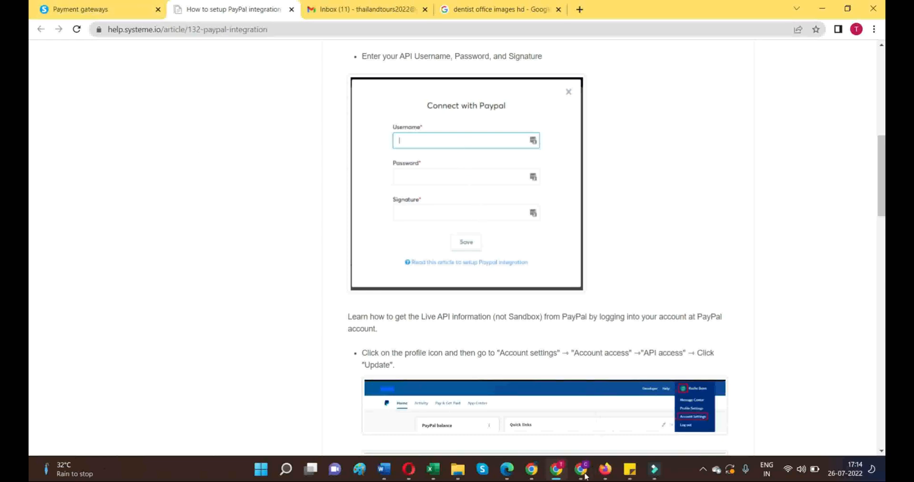
mouse_move(531, 478)
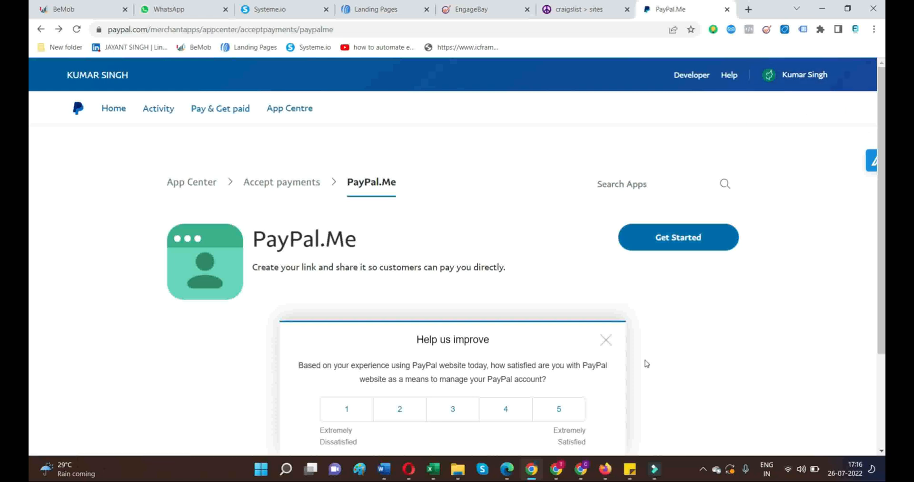
mouse_move(543, 476)
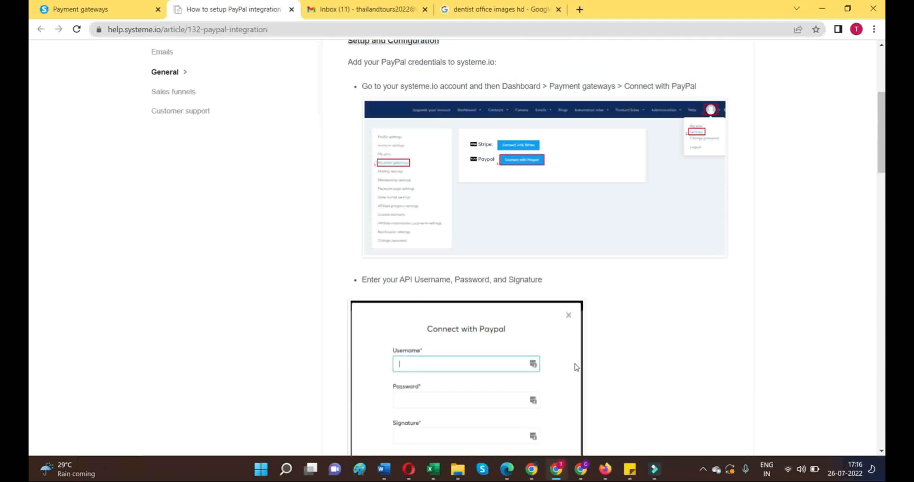
Step: Scroll through the Systeme.io help article's PayPal API credential instructions
scroll("down", 3)
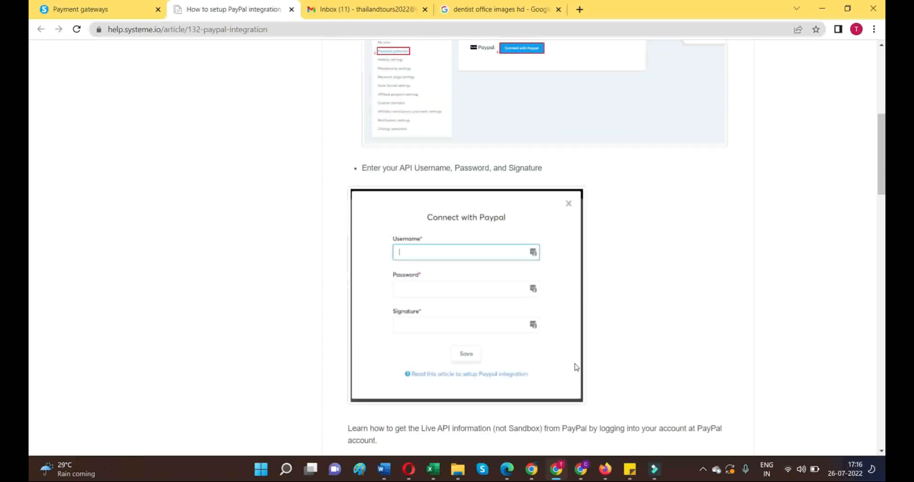
scroll("down", 3)
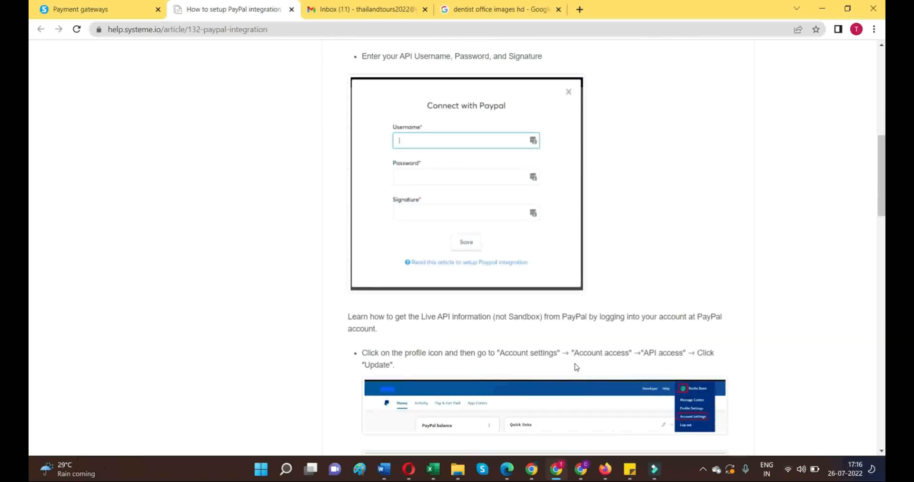
scroll("down", 3)
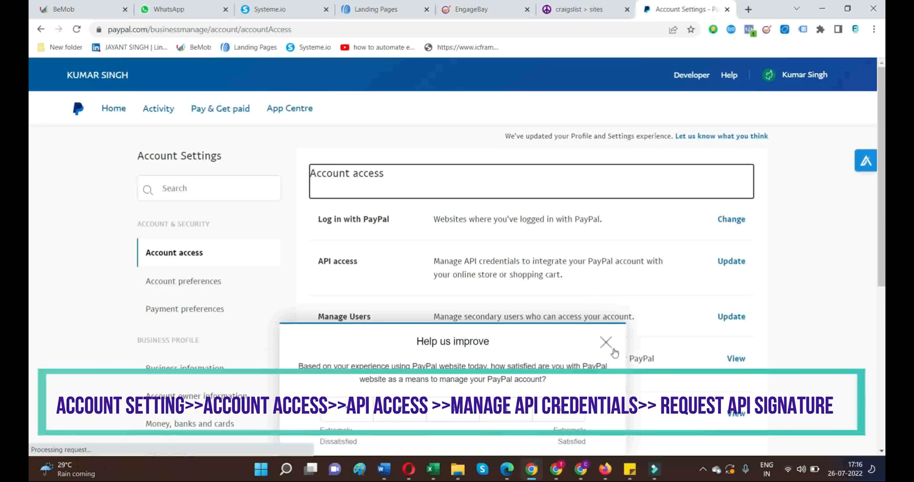
Step: Dismiss the PayPal survey and open the API access credentials page to NVP/SOAP (Classic)
left_click(606, 341)
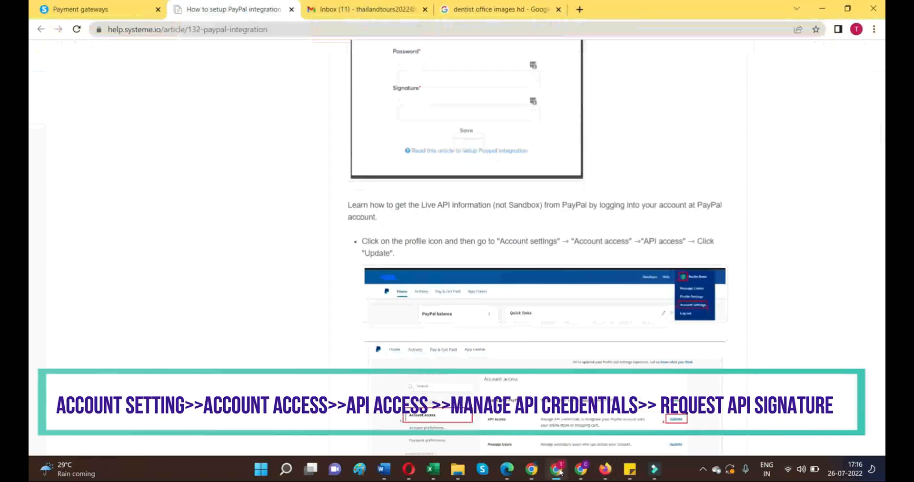
scroll("down", 3)
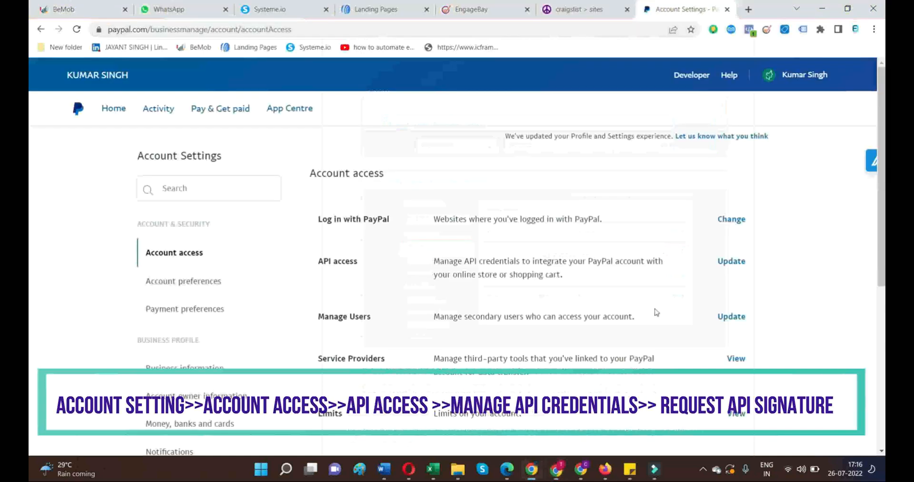
left_click(731, 261)
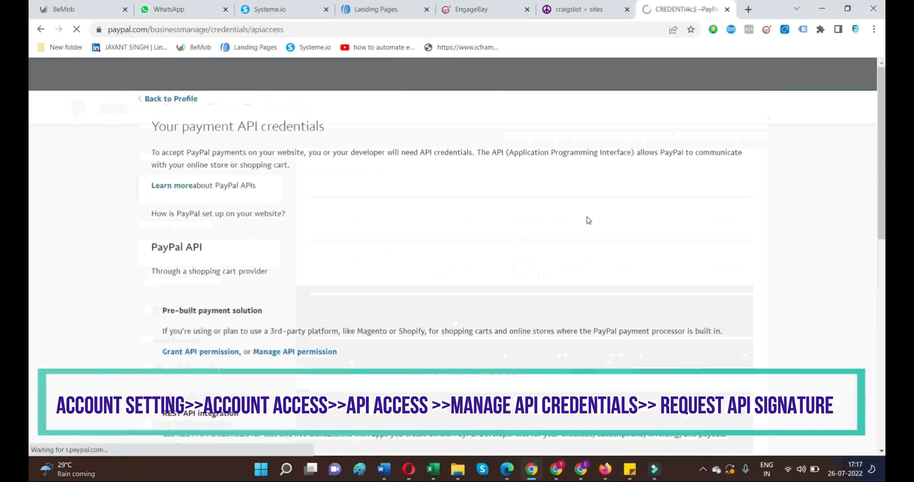
scroll("down", 3)
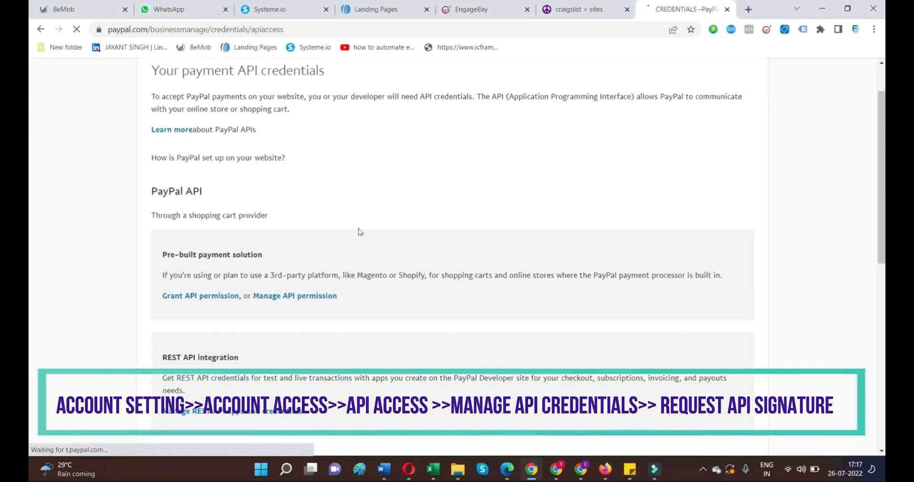
scroll("down", 3)
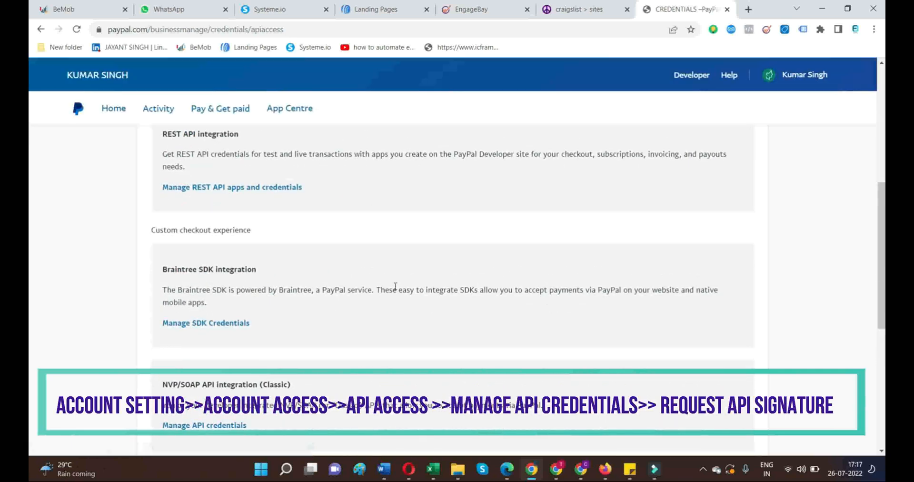
scroll("down", 3)
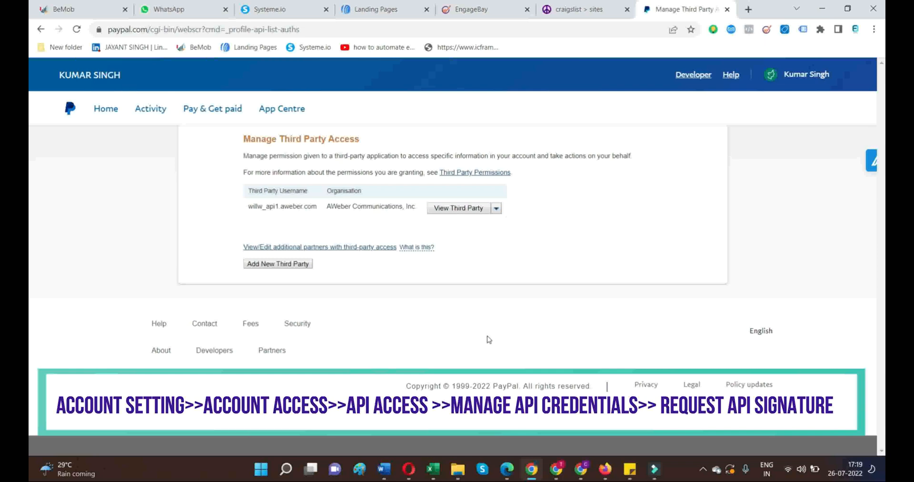
mouse_move(368, 198)
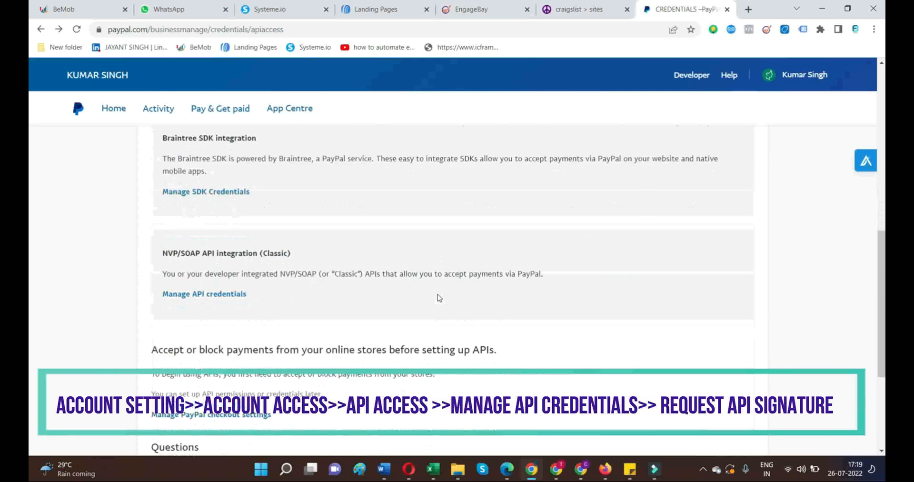
mouse_move(207, 287)
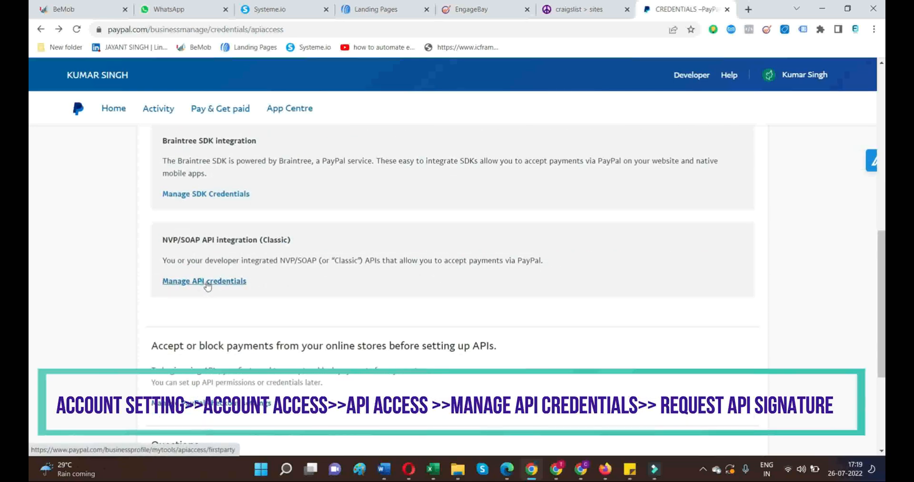
Step: Request a classic API signature from PayPal's Manage API credentials page
left_click(204, 280)
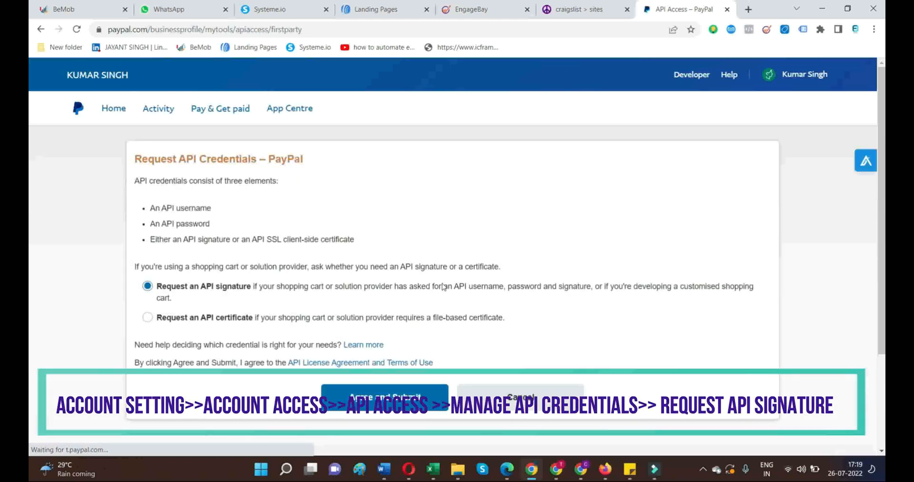
scroll("down", 3)
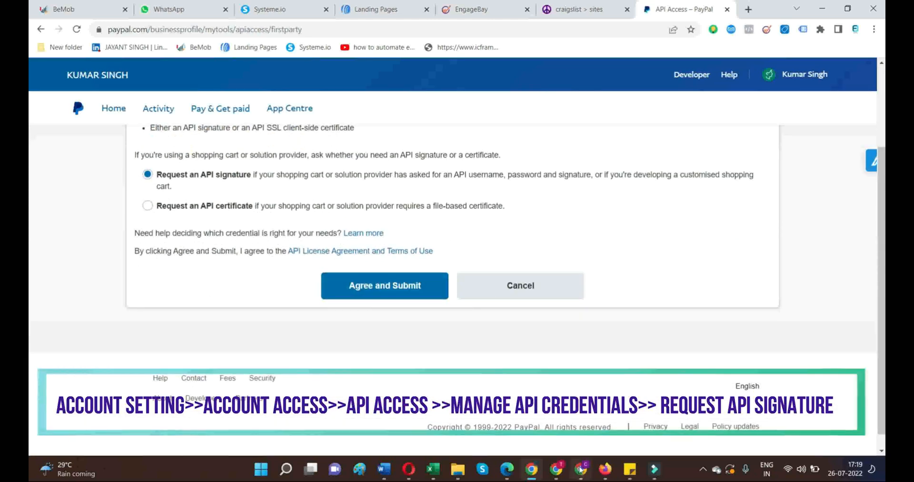
mouse_move(531, 469)
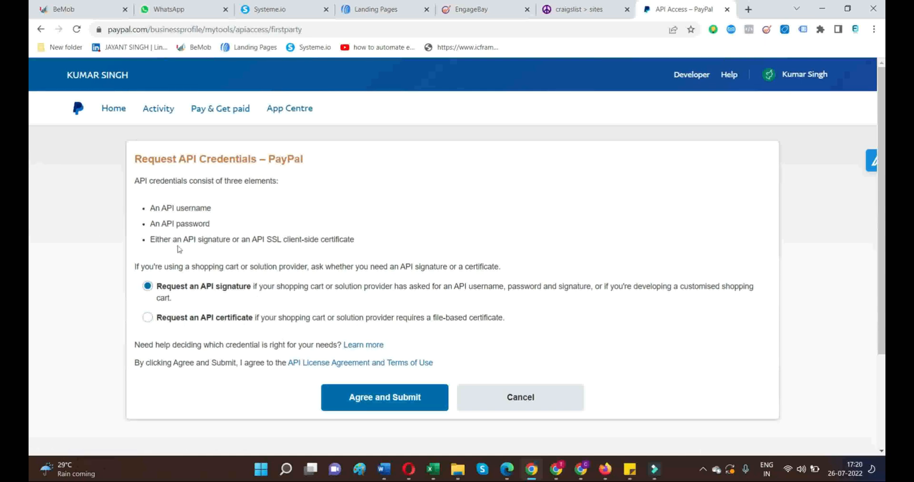
mouse_move(147, 316)
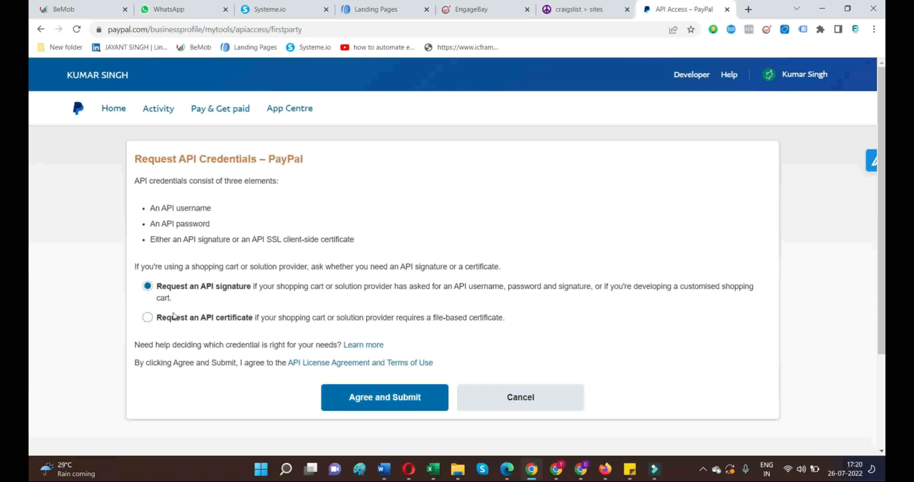
left_click(384, 397)
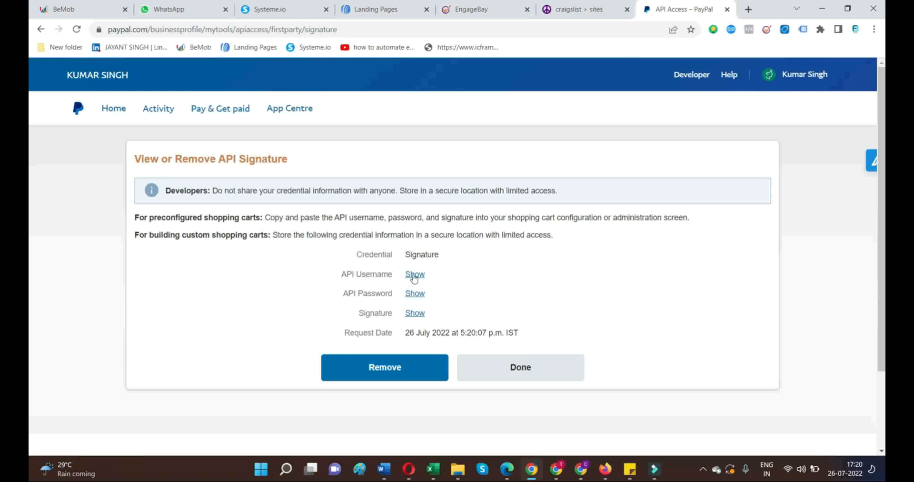
Step: Reveal the API username of the new PayPal signature
left_click(414, 274)
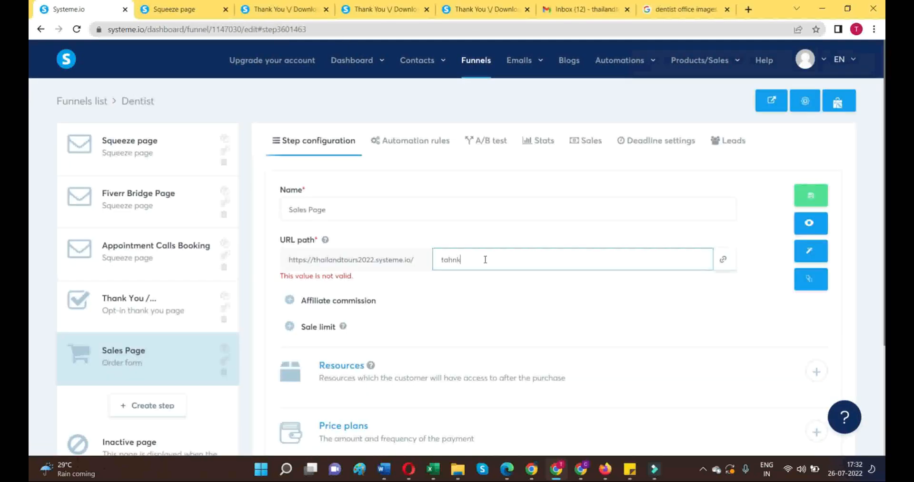
Step: Set the Sales Page URL path to 'thankyou' and open the page in the editor
type("thanky")
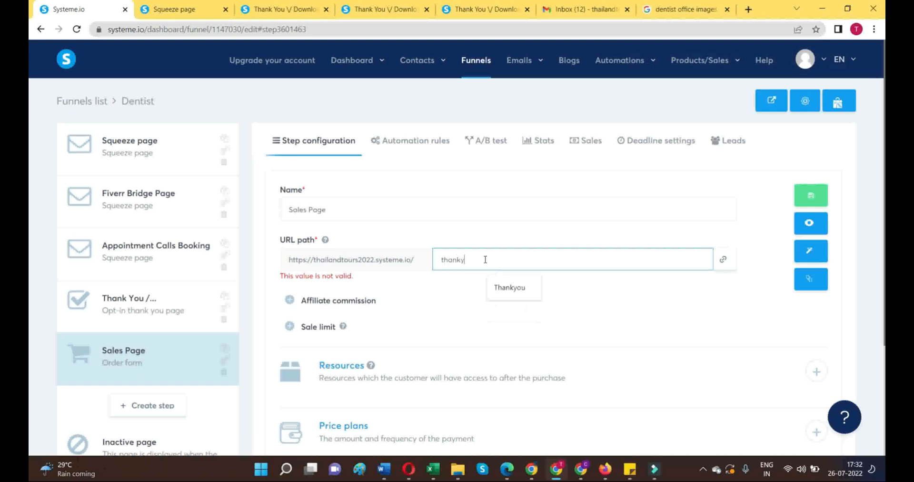
type("ou")
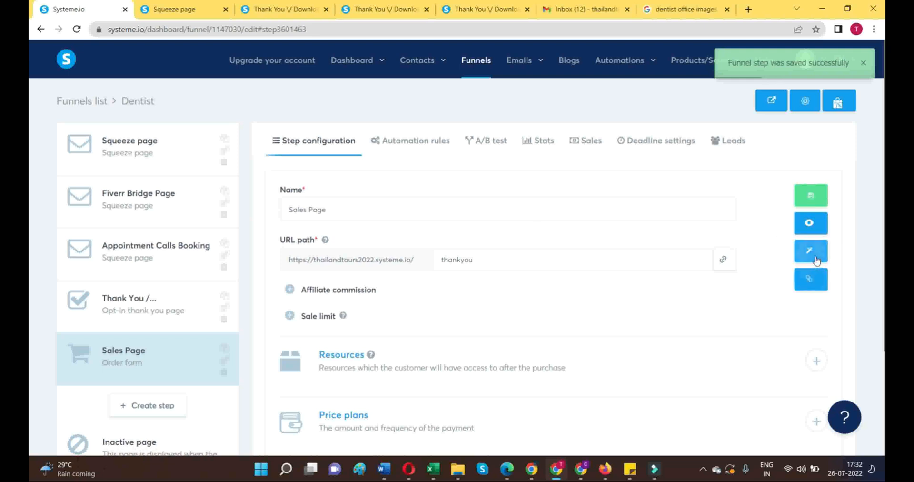
left_click(810, 251)
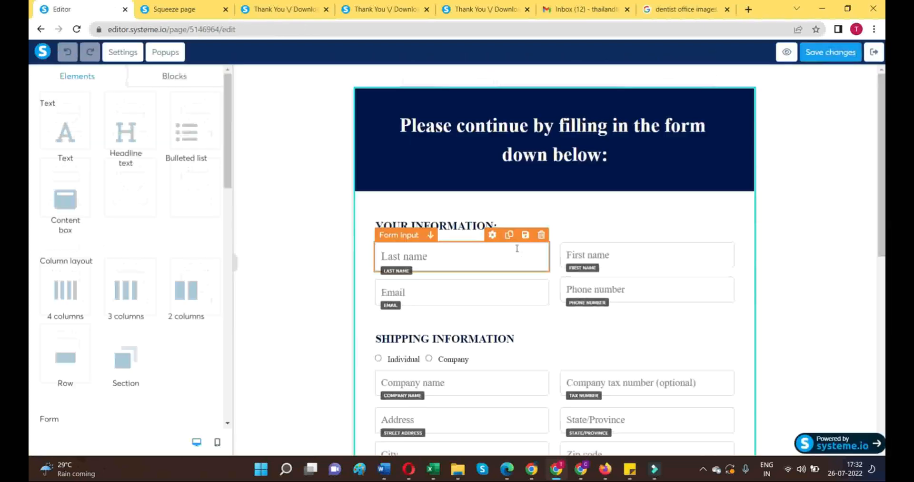
Step: Edit the headline to read 'Please Continue by Filling in the Form down below:'
scroll("down", 3)
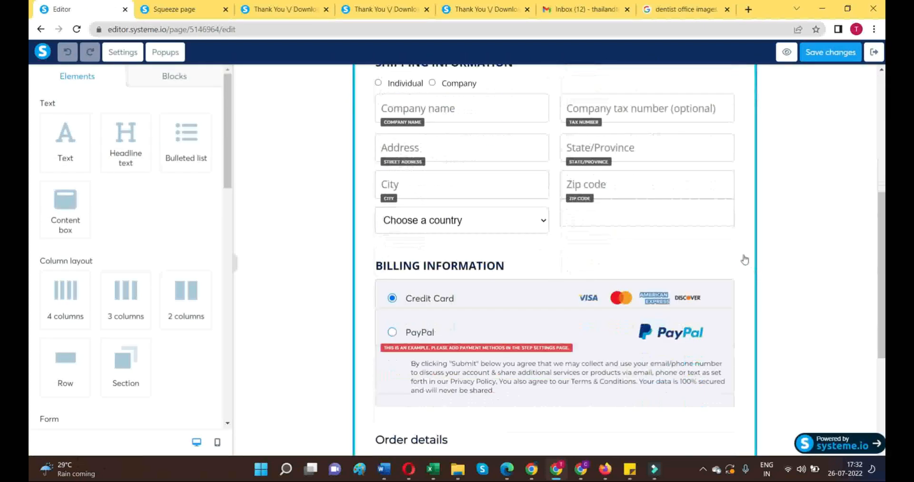
scroll("down", 3)
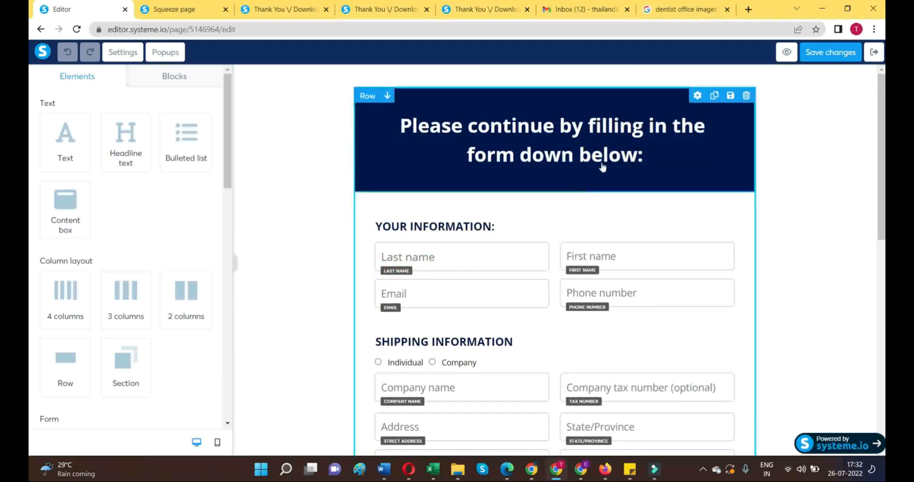
double_click(512, 125)
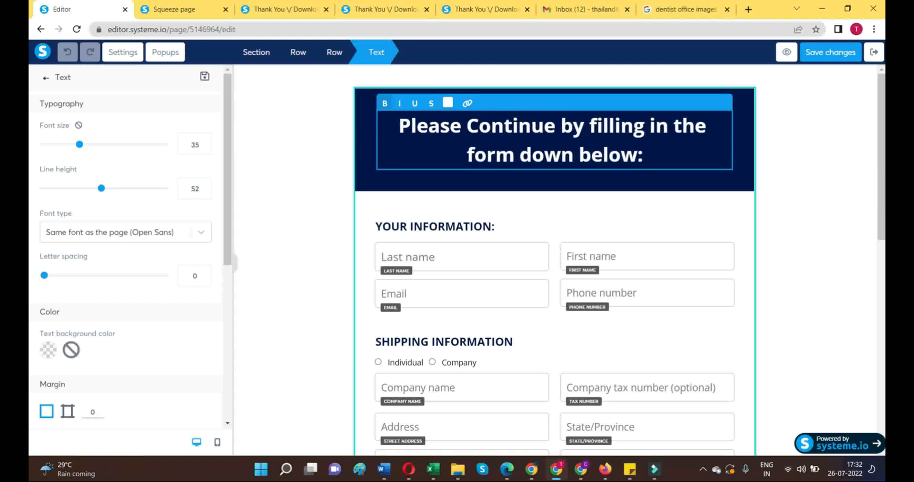
type("Filling")
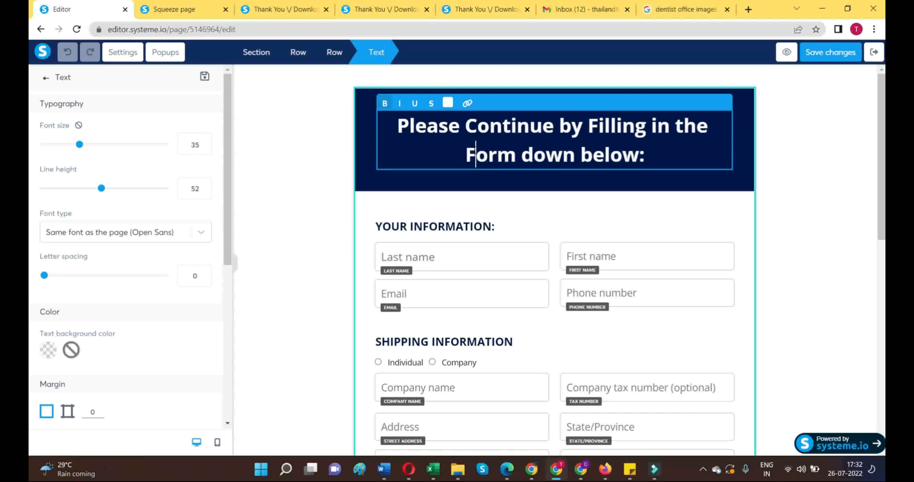
type("Down")
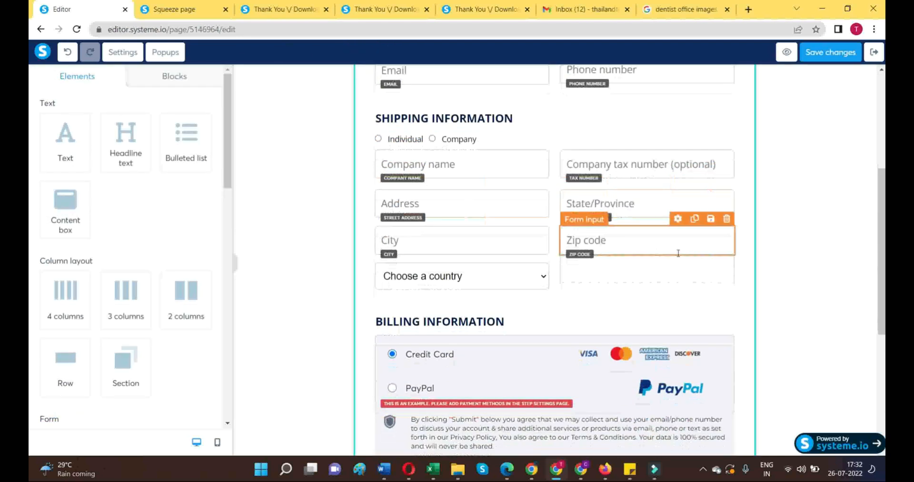
scroll("down", 3)
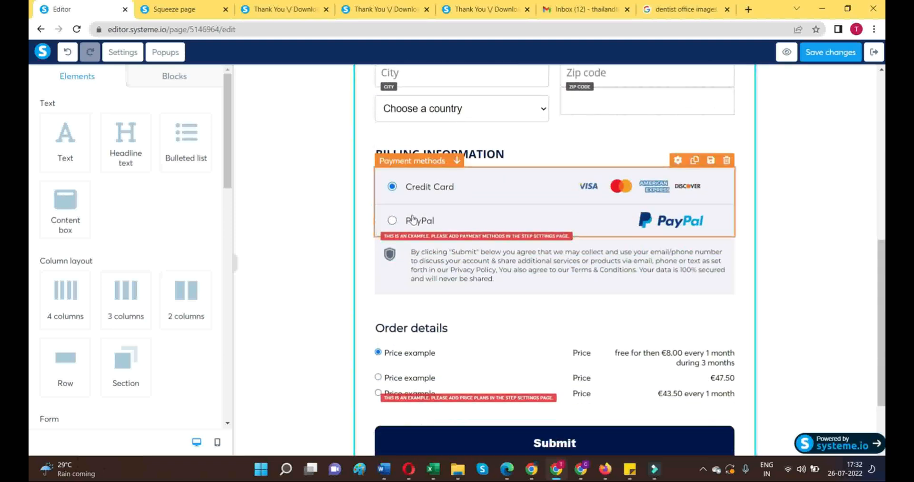